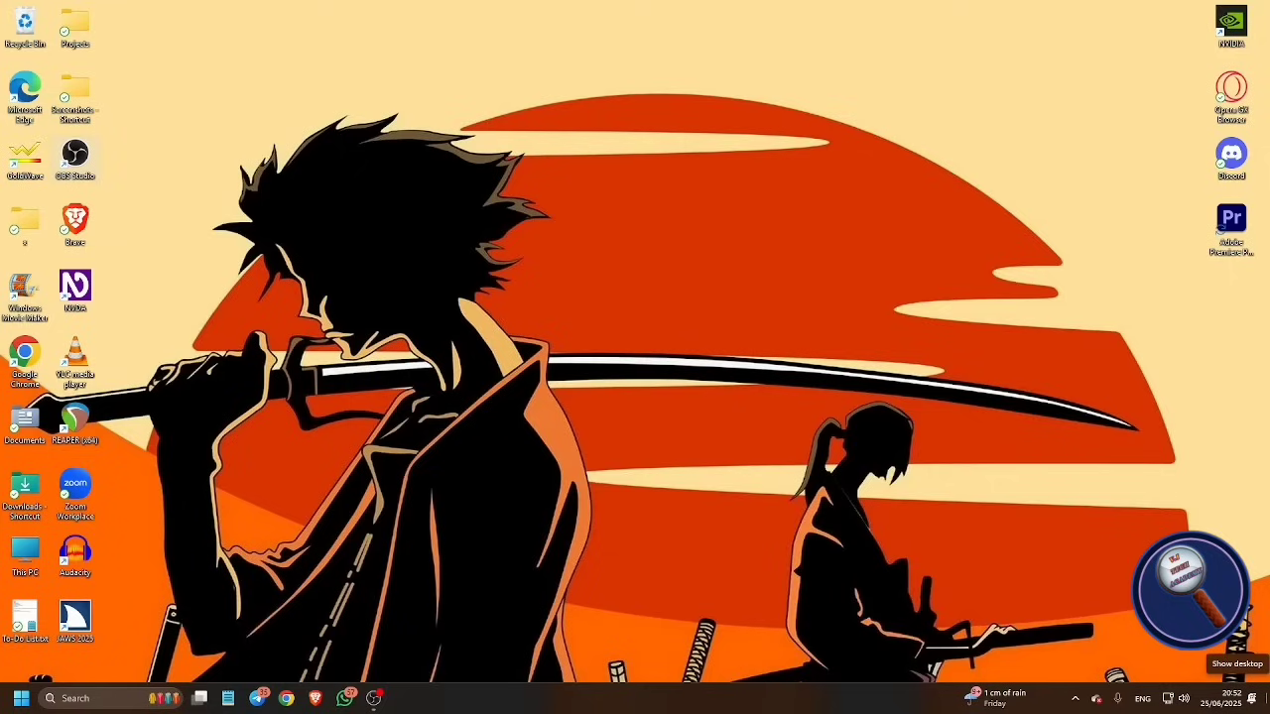
Launch Tech Freedom from Windows Search with 'te' and move focus to Document Reader.
type("te")
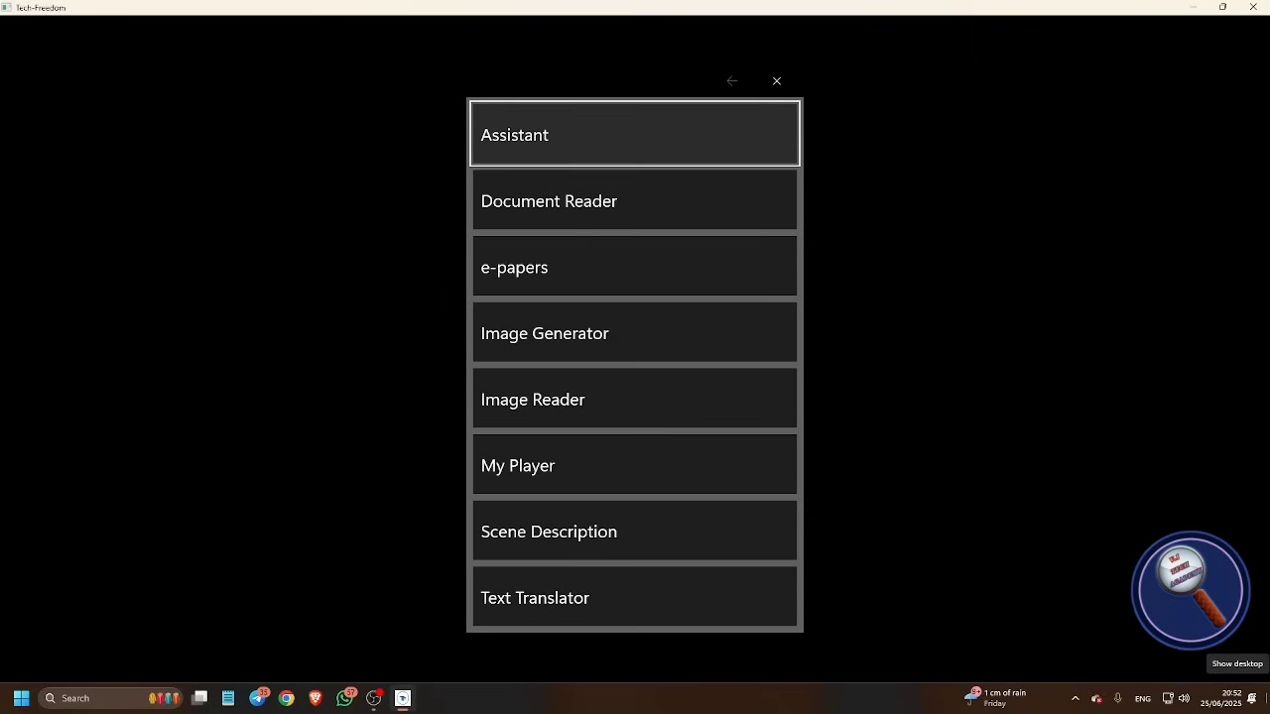
key("Down")
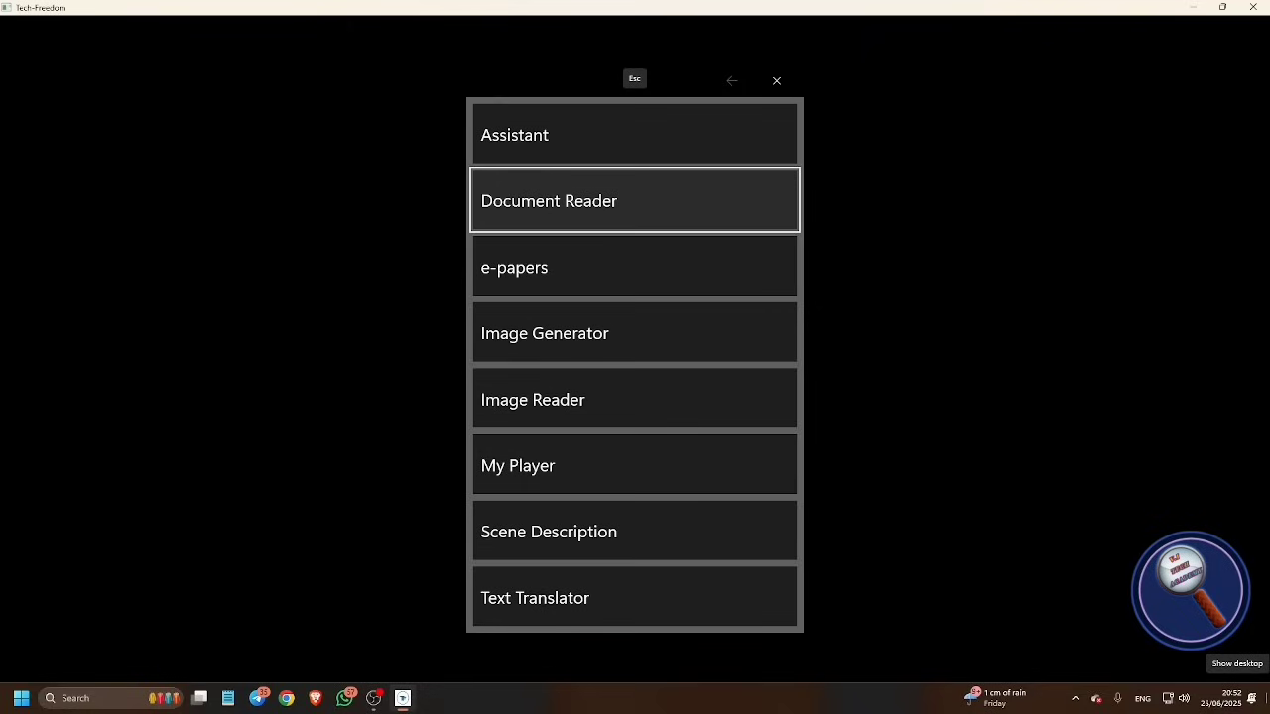
Load the Think_and_Grow_Rich EPUB in Document Reader, landing on page 5 of 224.
left_click(635, 200)
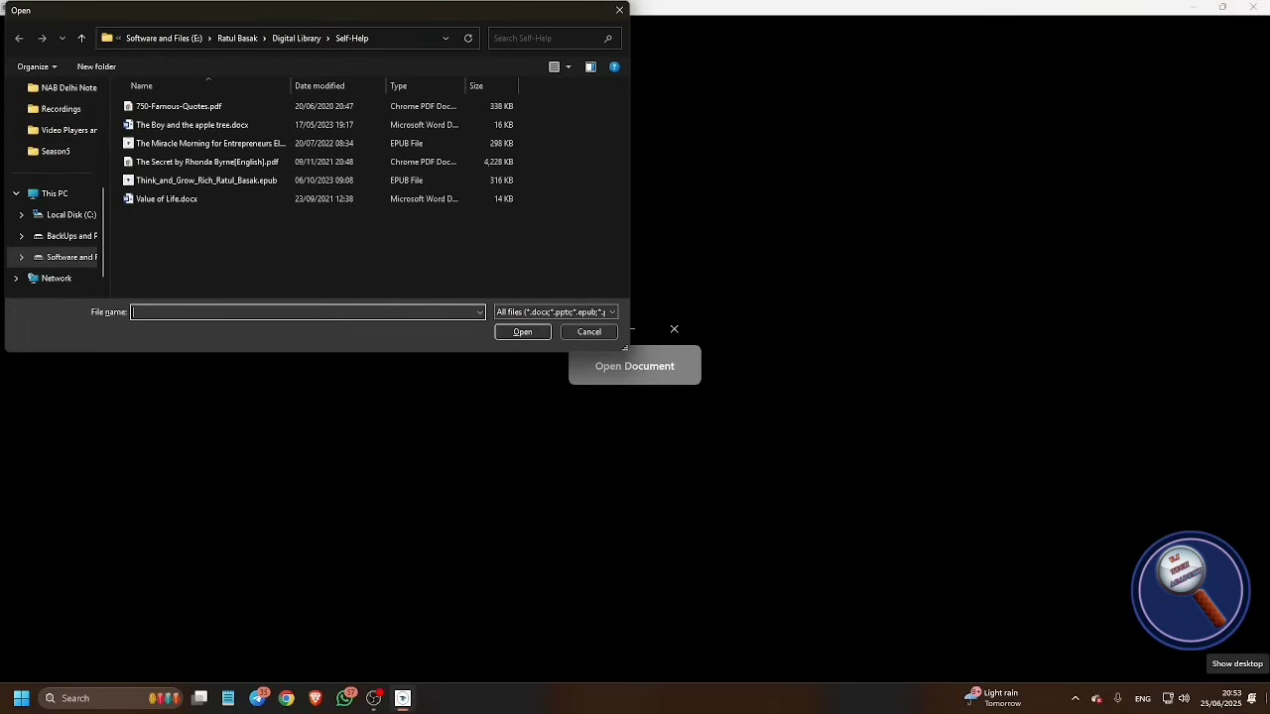
left_click(183, 107)
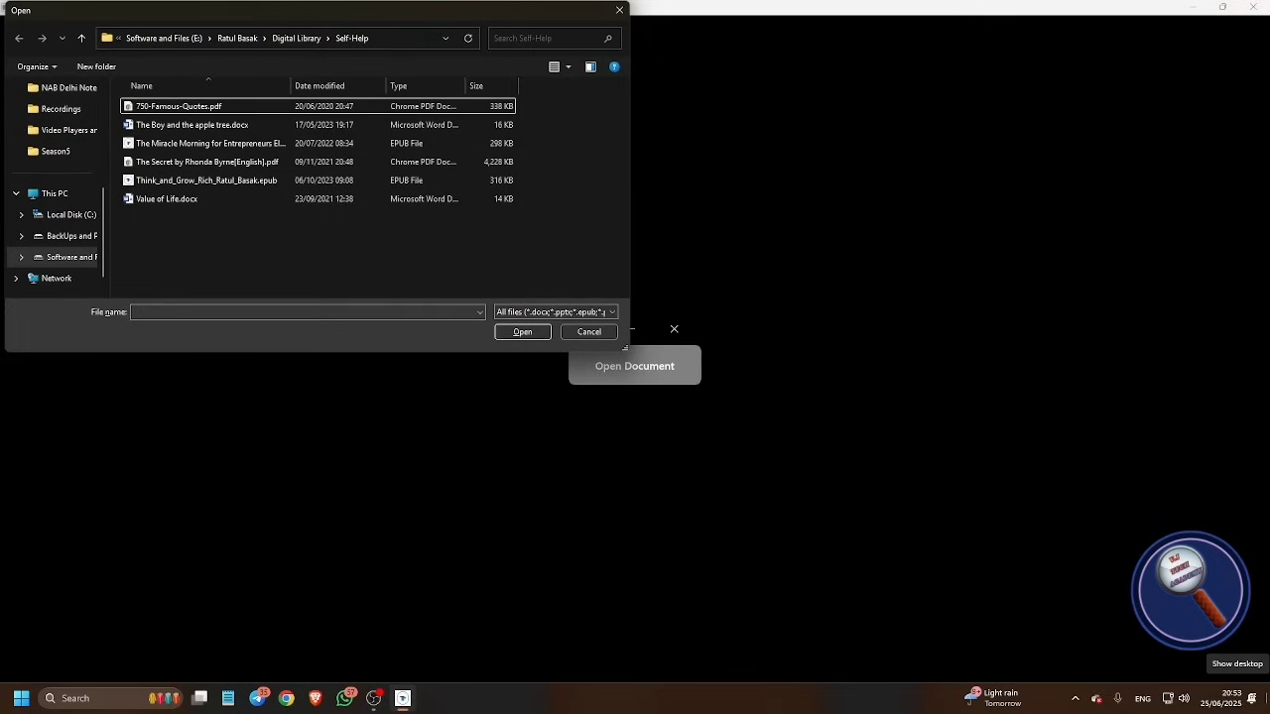
left_click(206, 179)
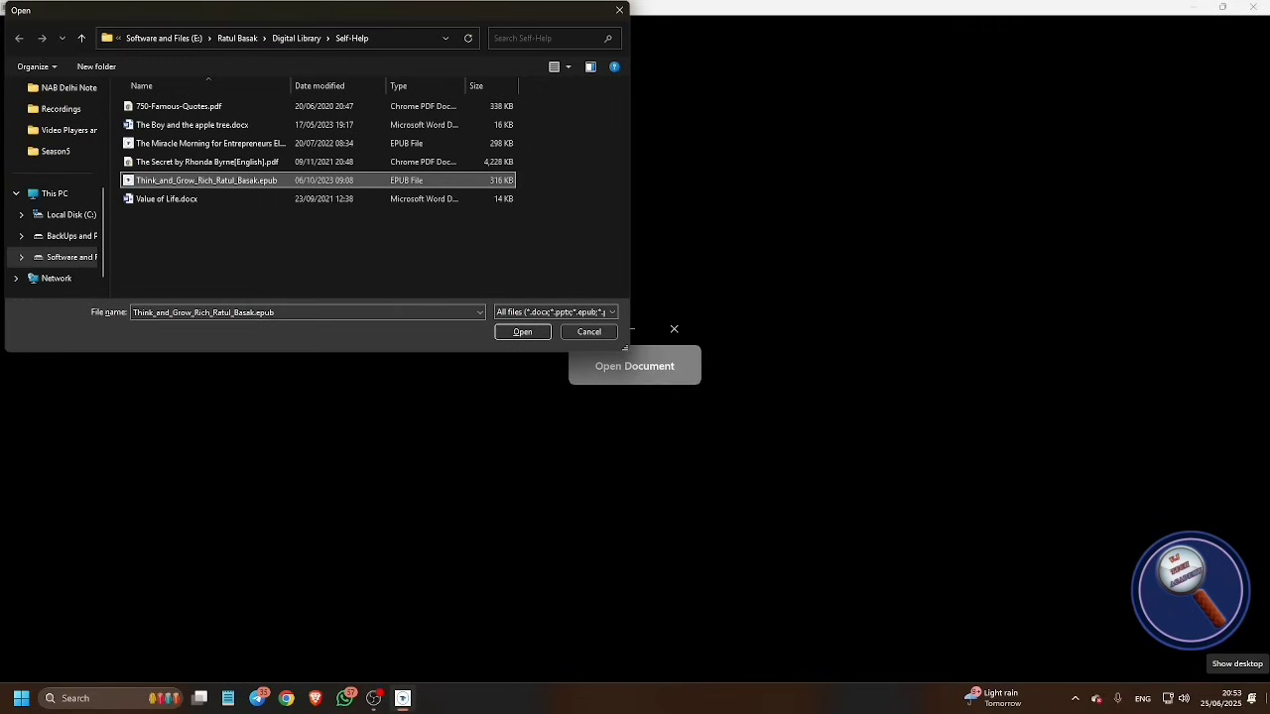
mouse_move(207, 180)
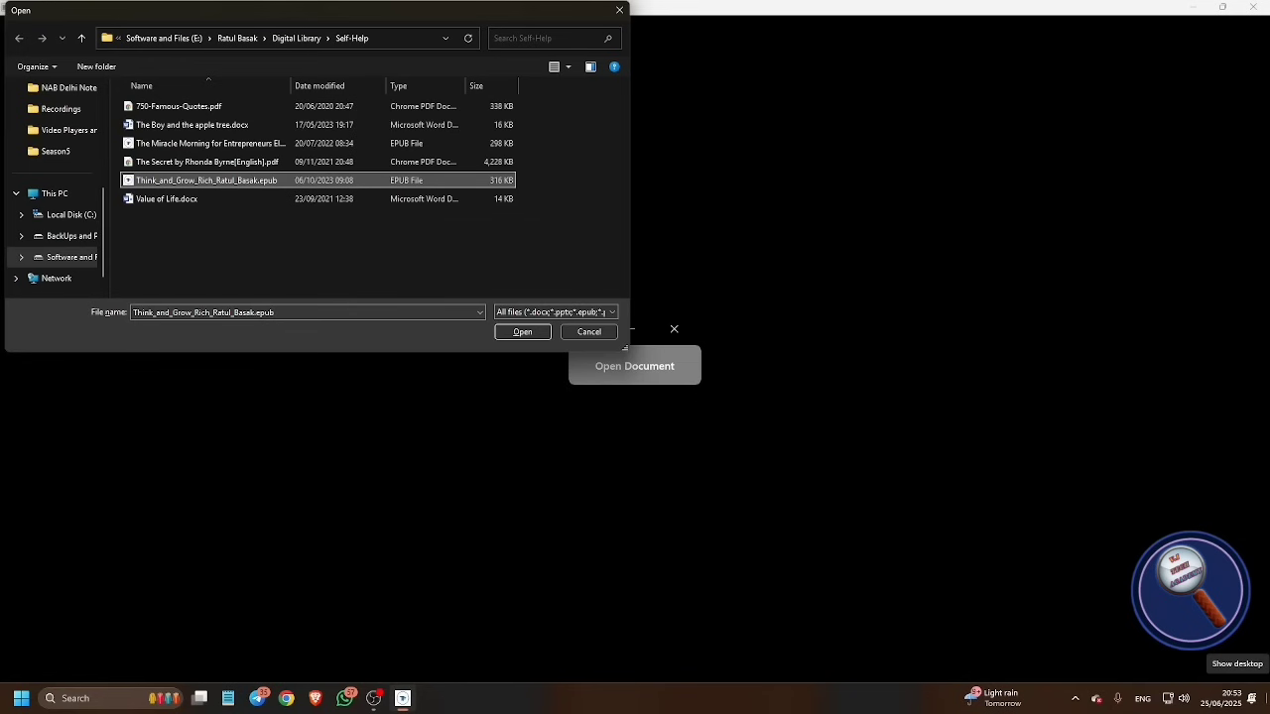
left_click(522, 332)
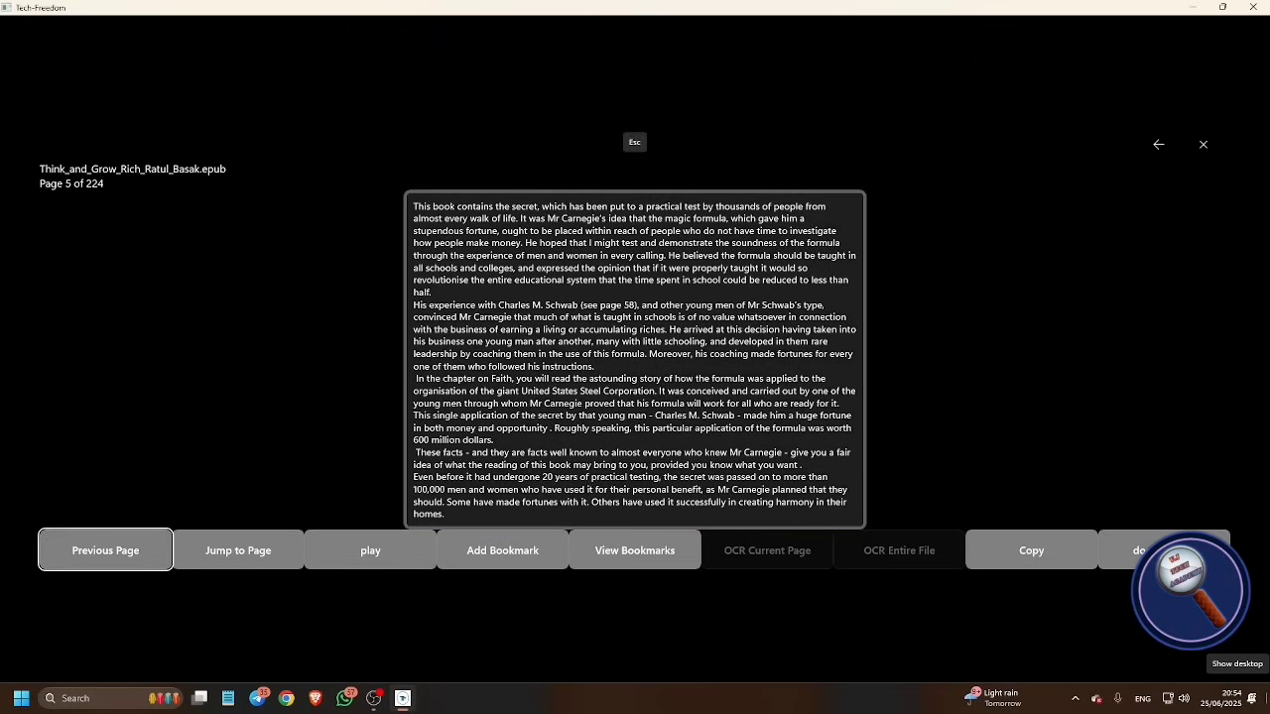
mouse_move(238, 549)
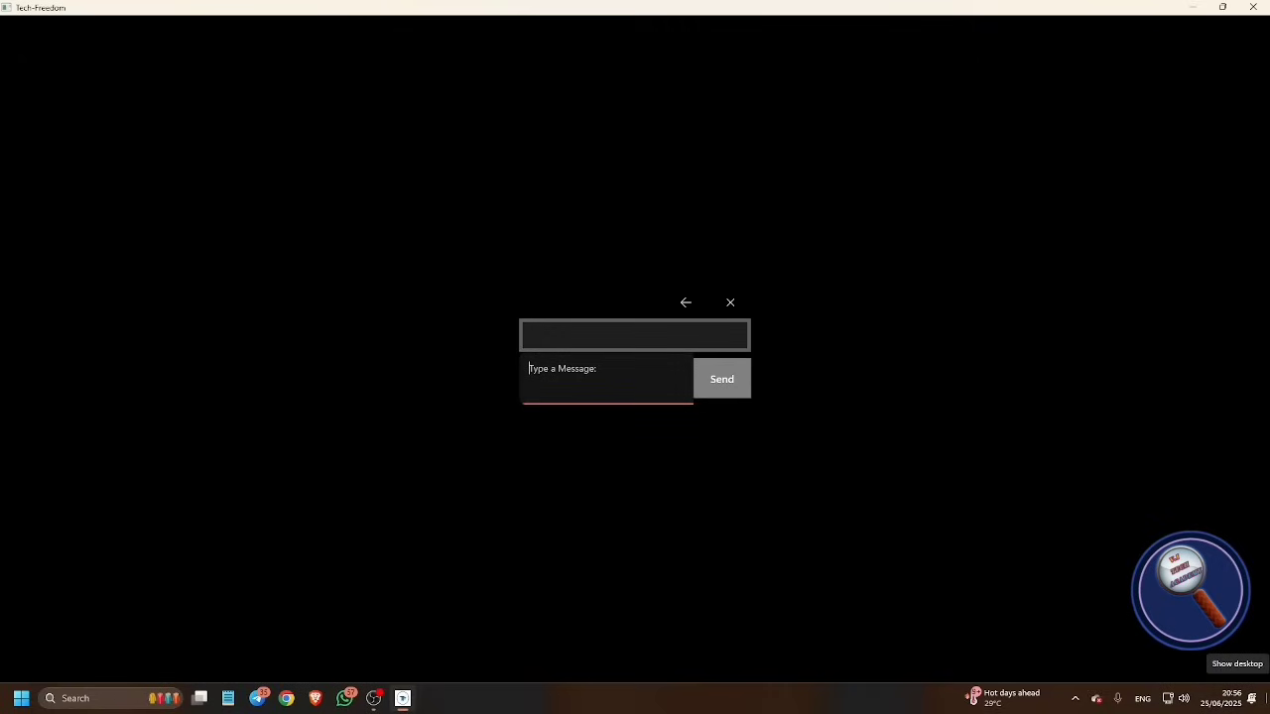
Send the assistant 'Can you tell me how ... according the book.'.
type("Can you tel")
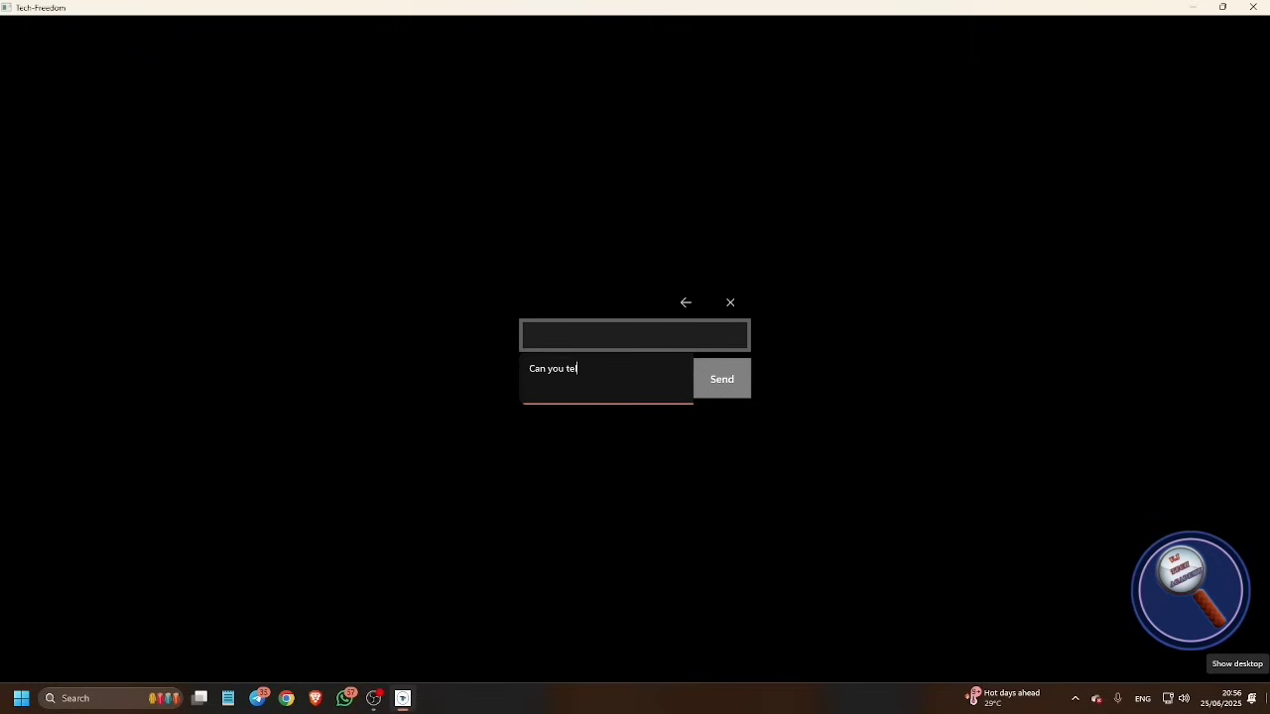
type("l me")
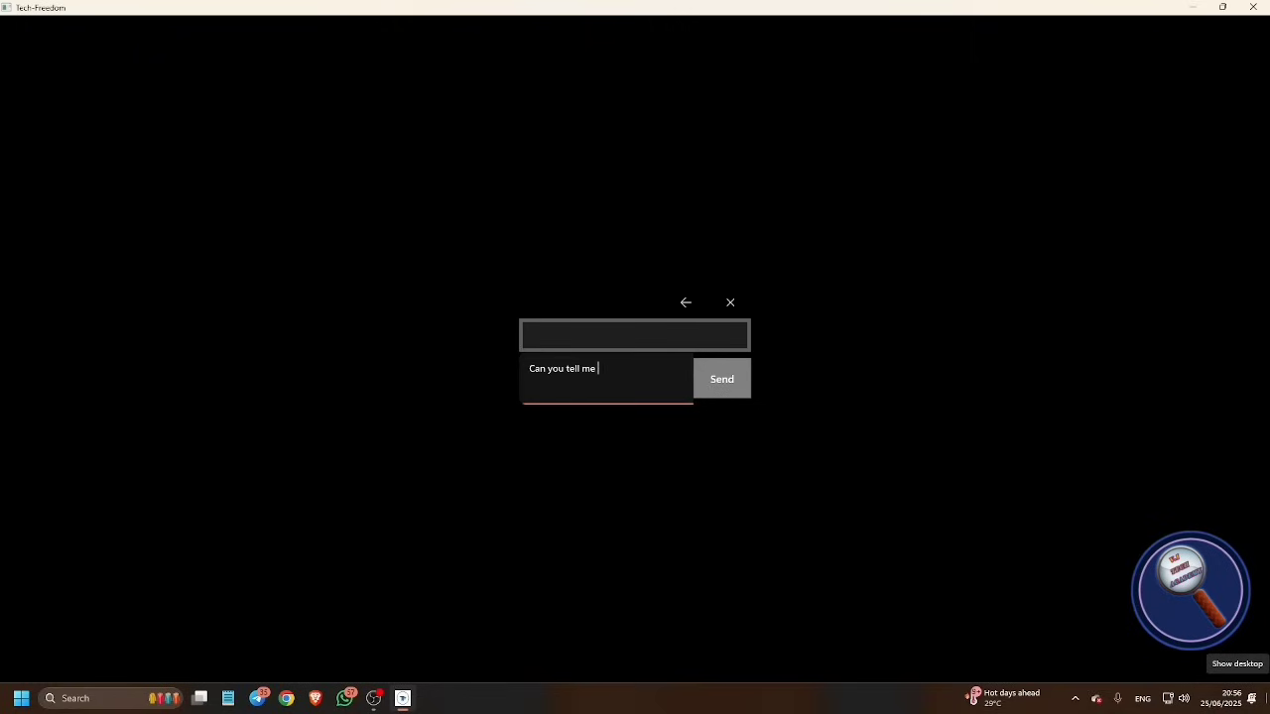
type("how we can think like")
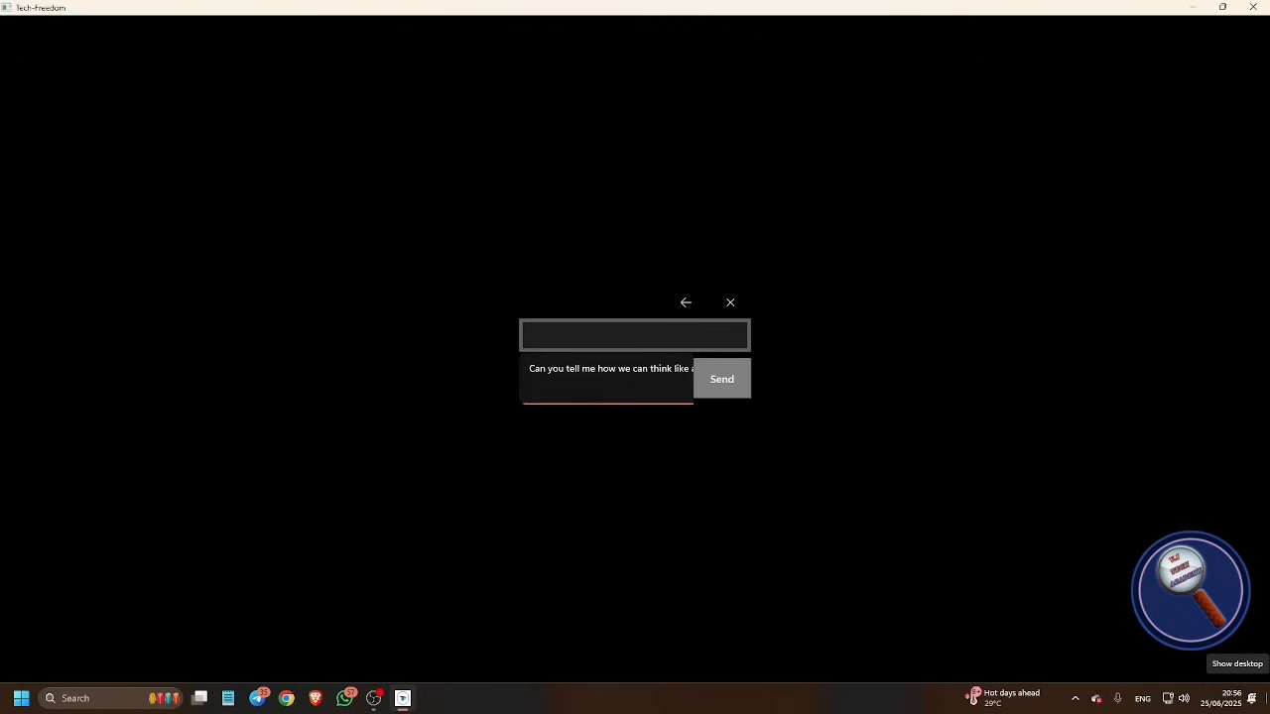
type("according the")
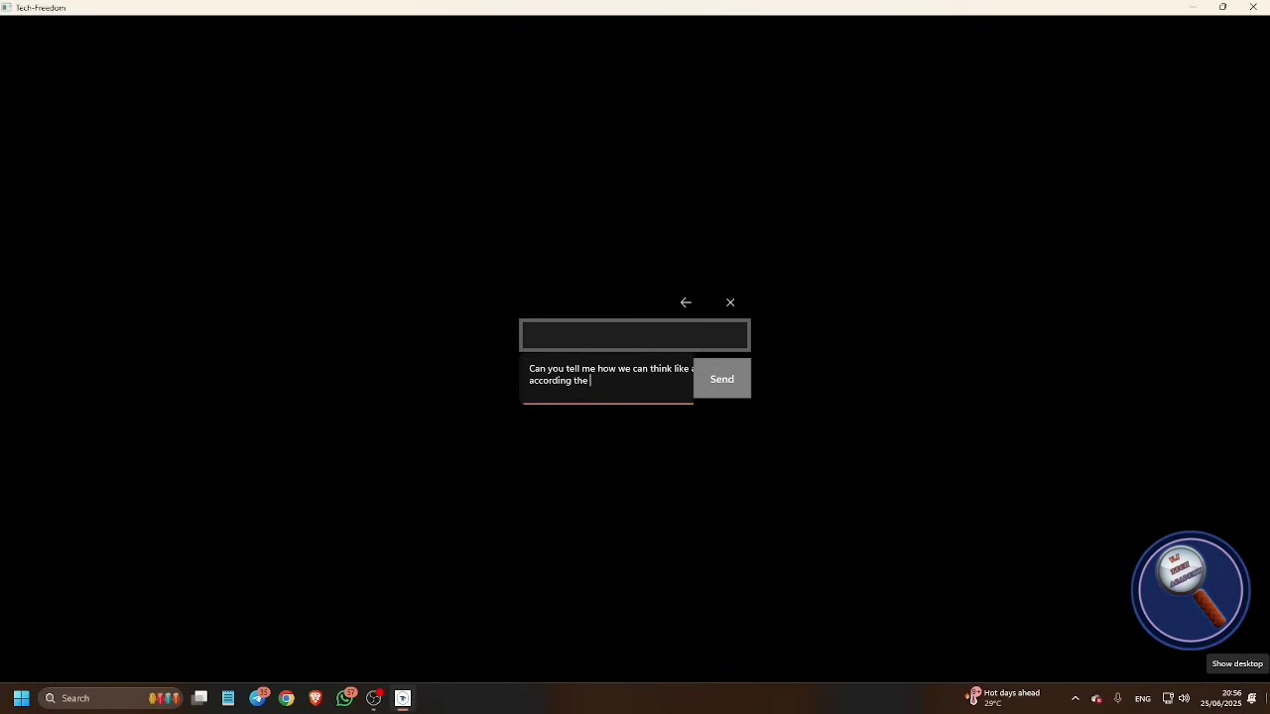
type("book.")
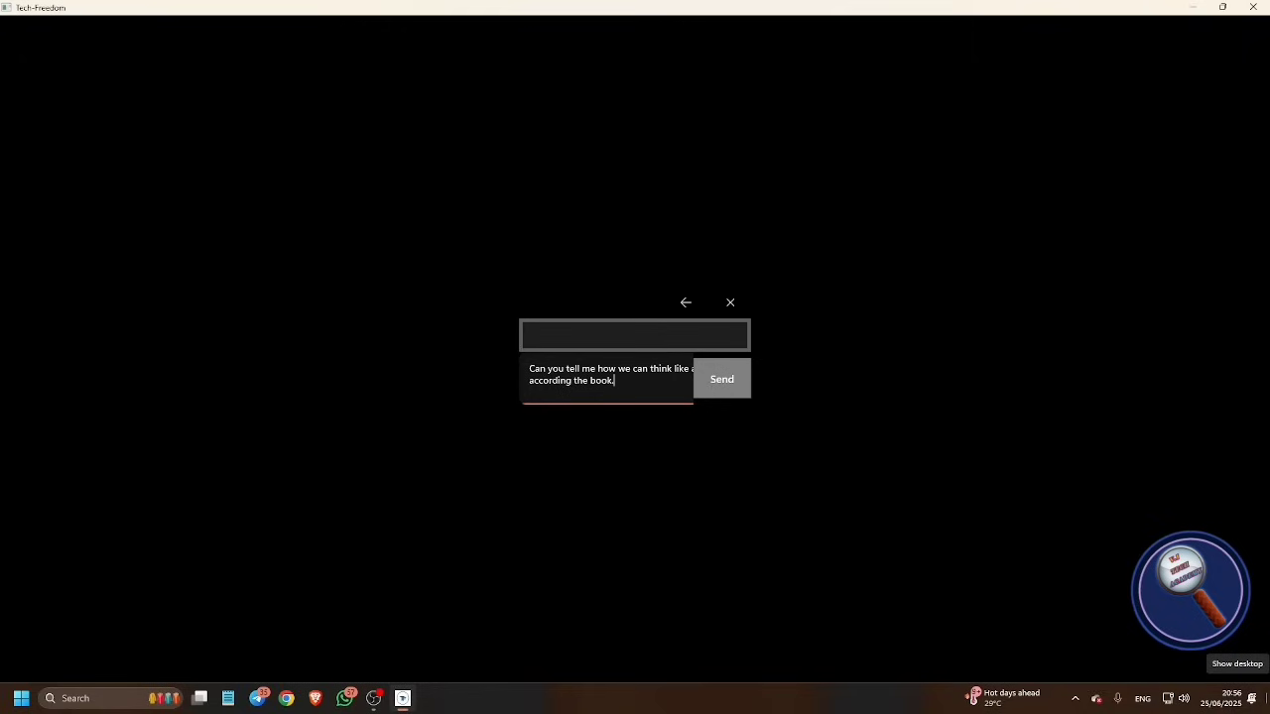
left_click(723, 377)
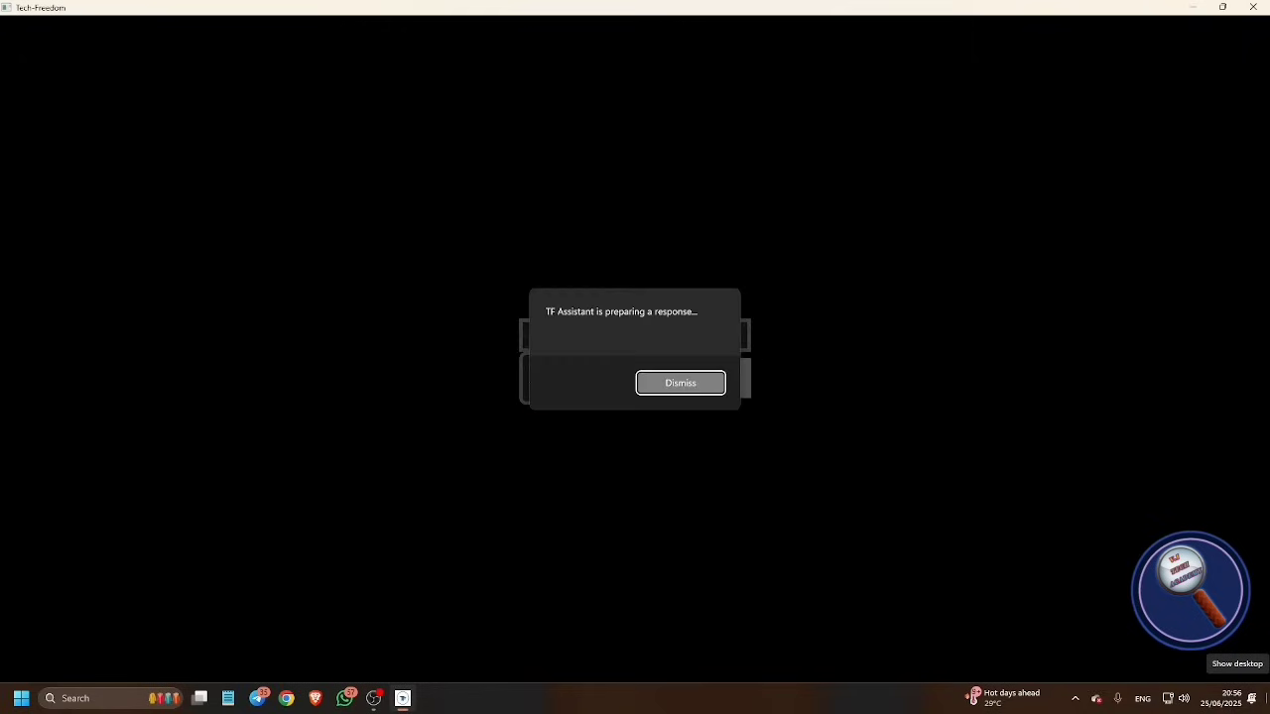
Dismiss the preparing-response and response-generated notices to return to the book.
left_click(679, 383)
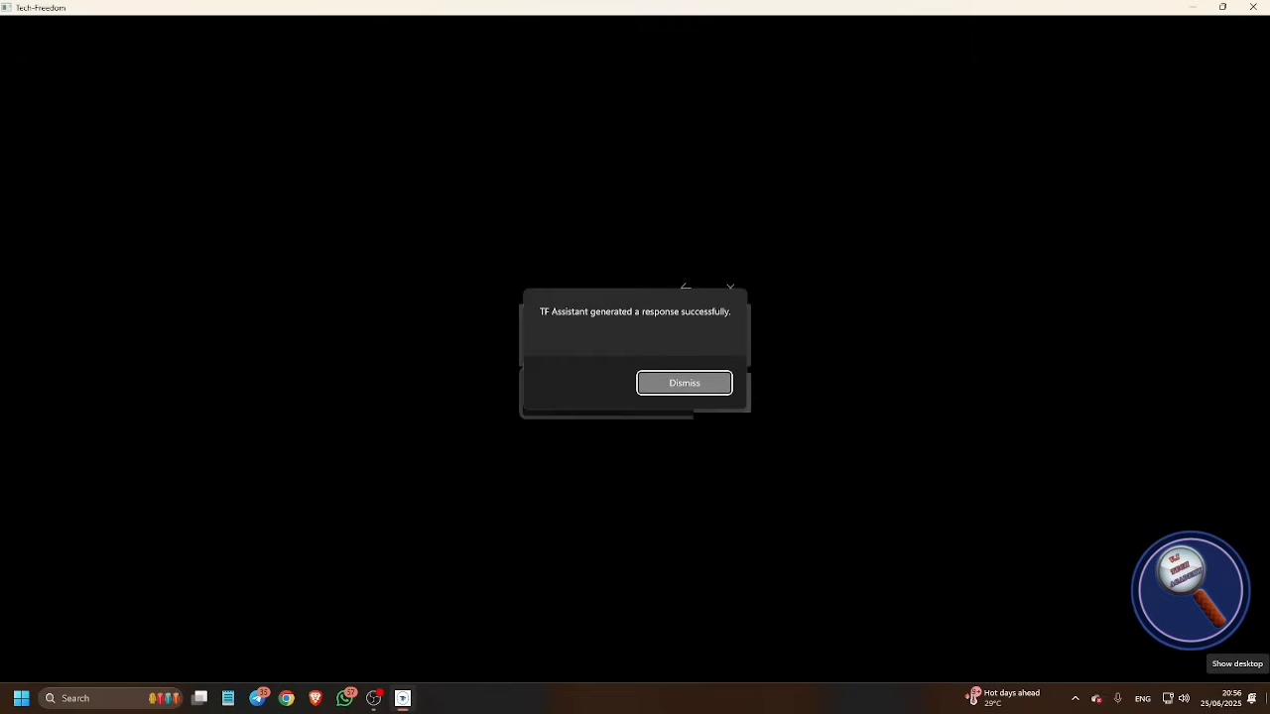
left_click(682, 383)
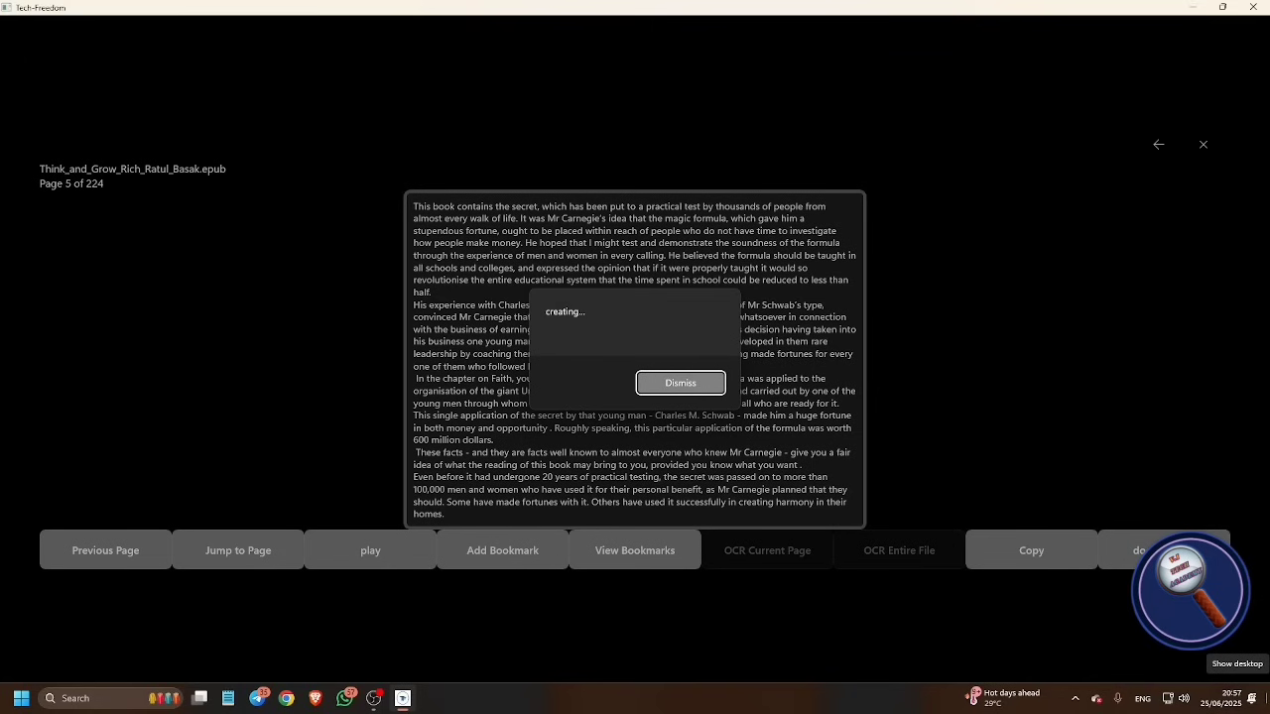
Dismiss the creation notices, skip slightly ahead in the audio, then pause playback.
left_click(678, 381)
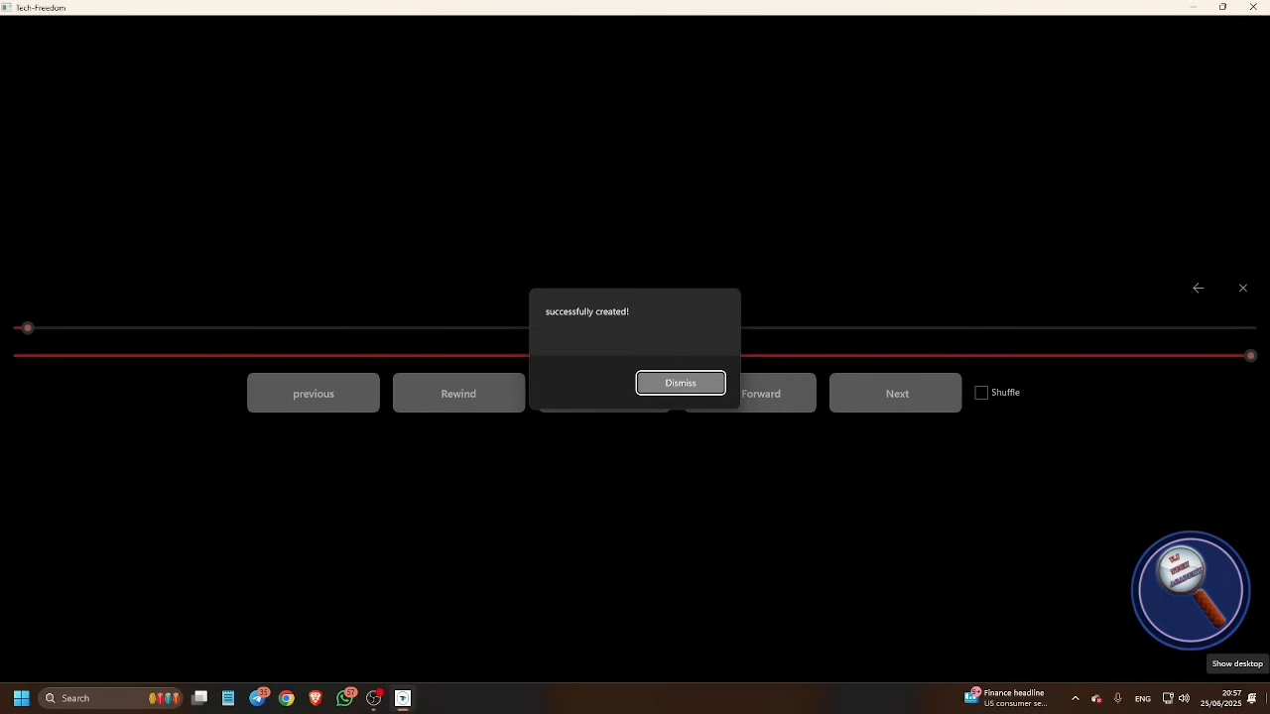
left_click(679, 383)
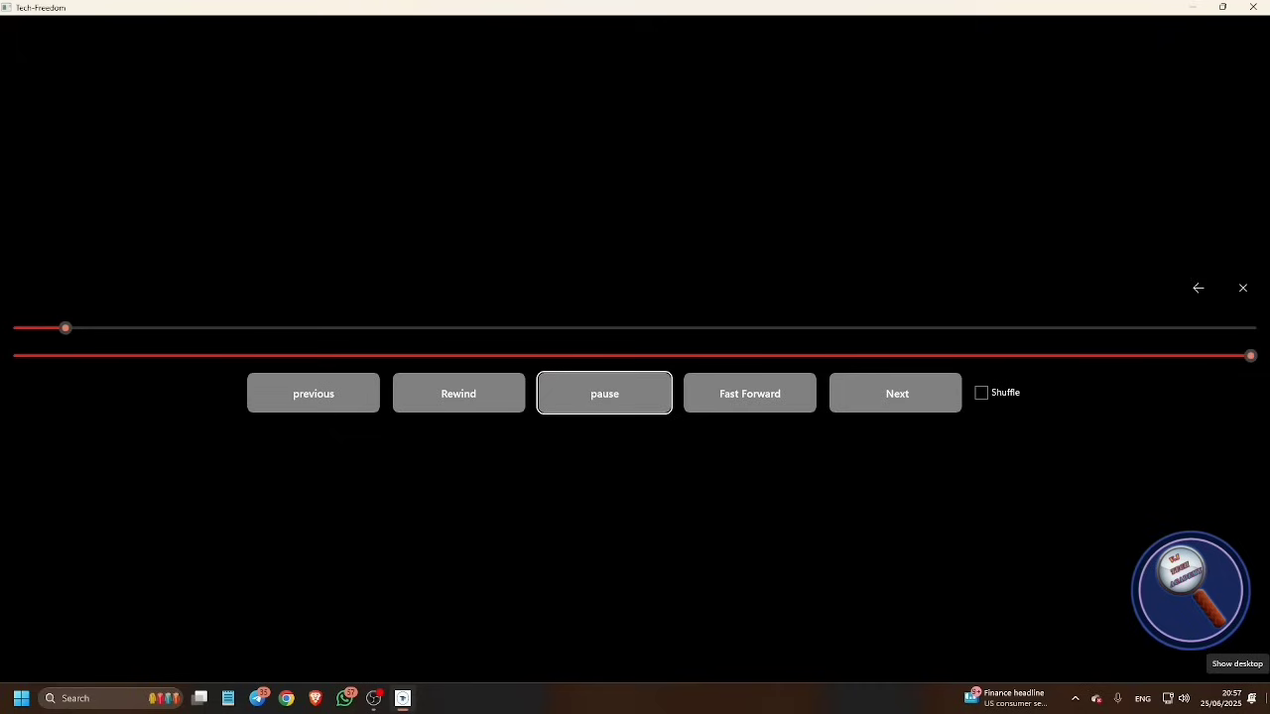
left_click_drag(65, 327, 83, 328)
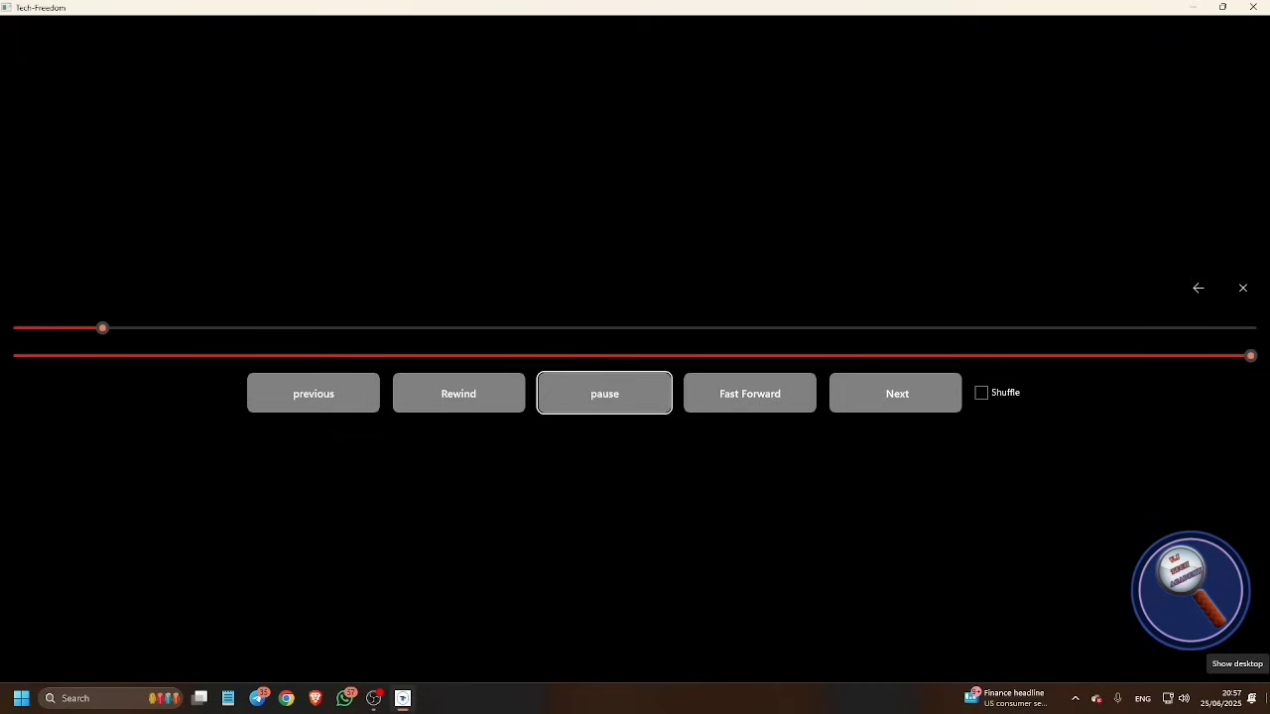
left_click(603, 392)
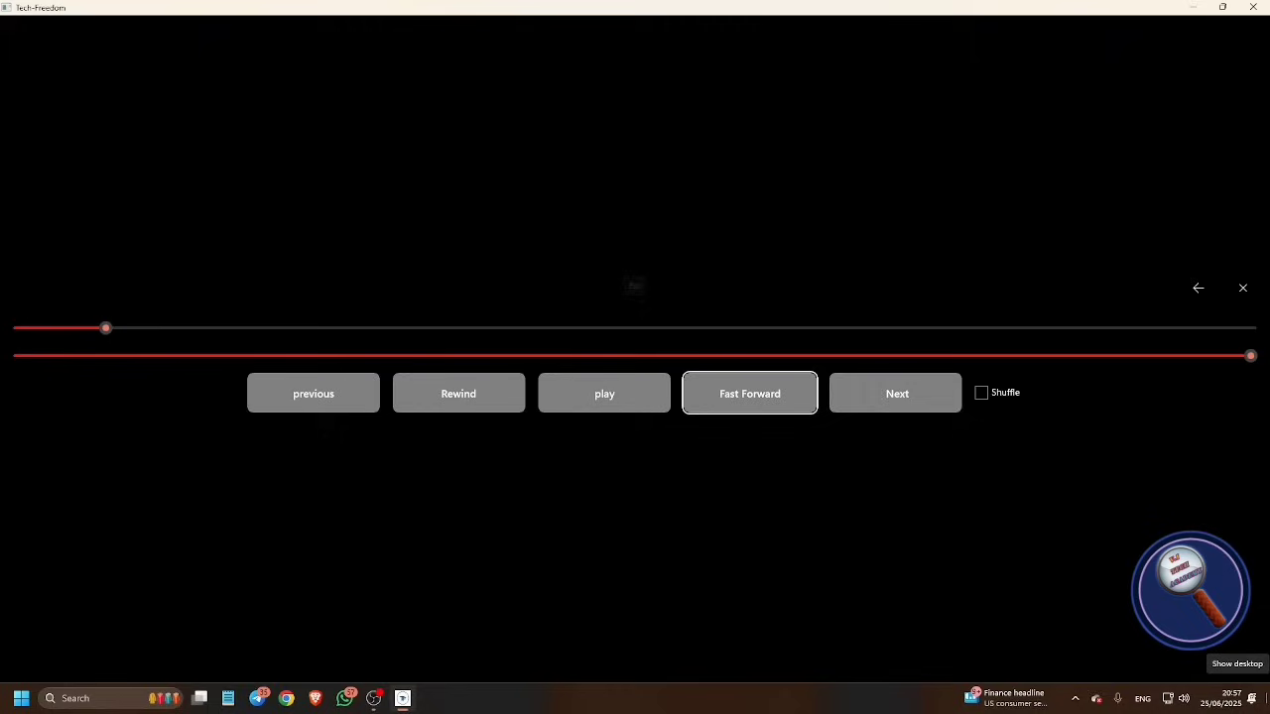